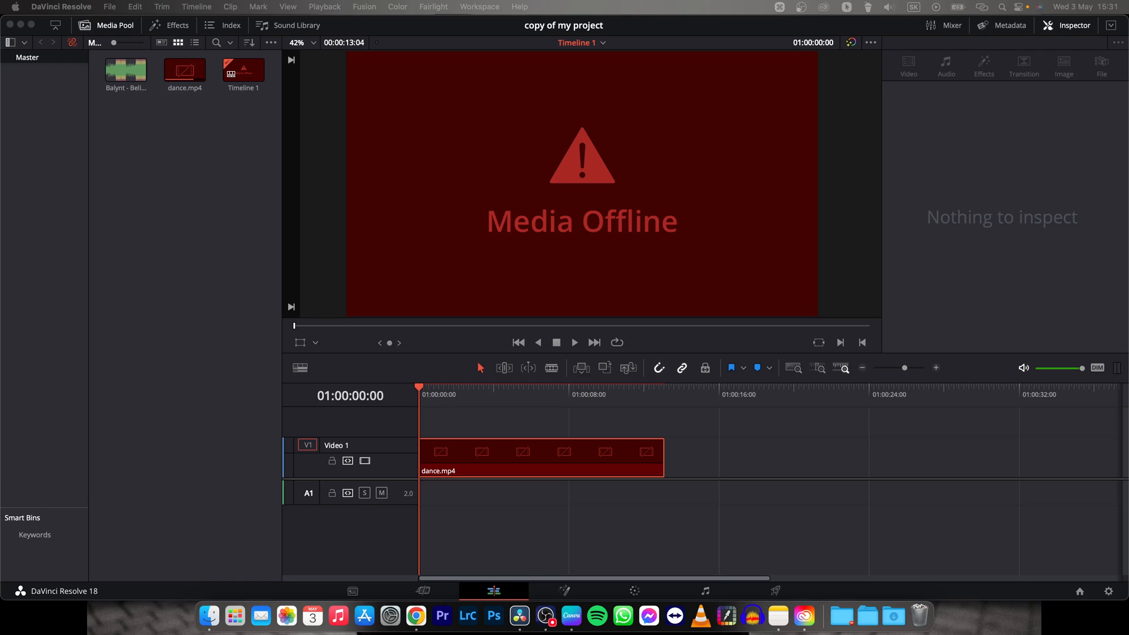
# Step: Locate the offline dance.mp4 timeline clip's source item via Find In Media Pool
pyautogui.click(891, 562)
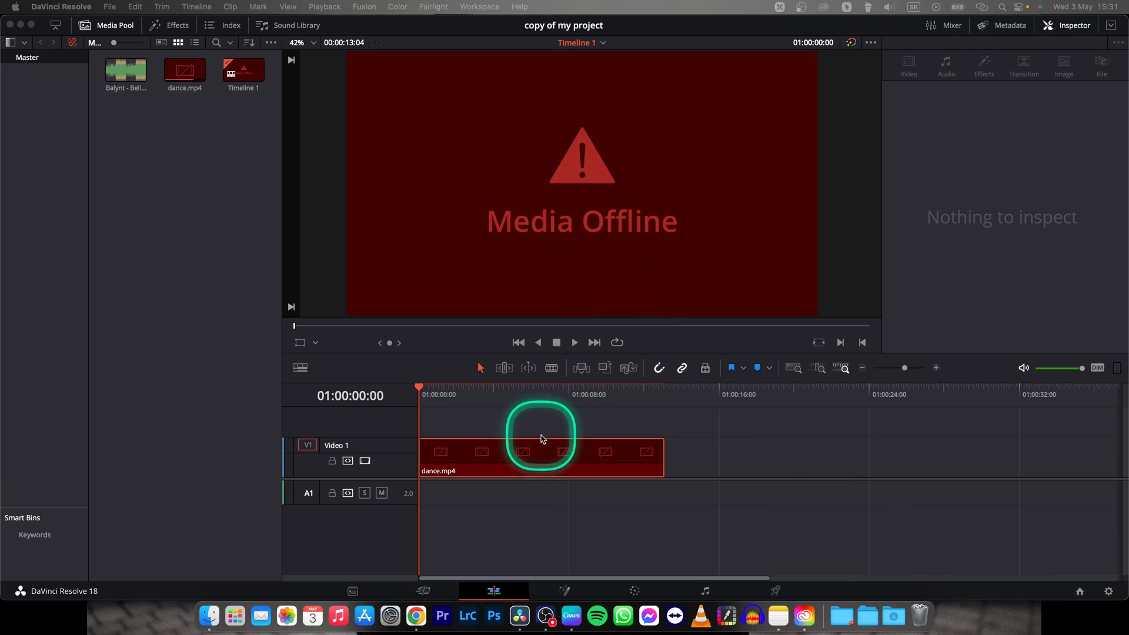
pyautogui.click(481, 461)
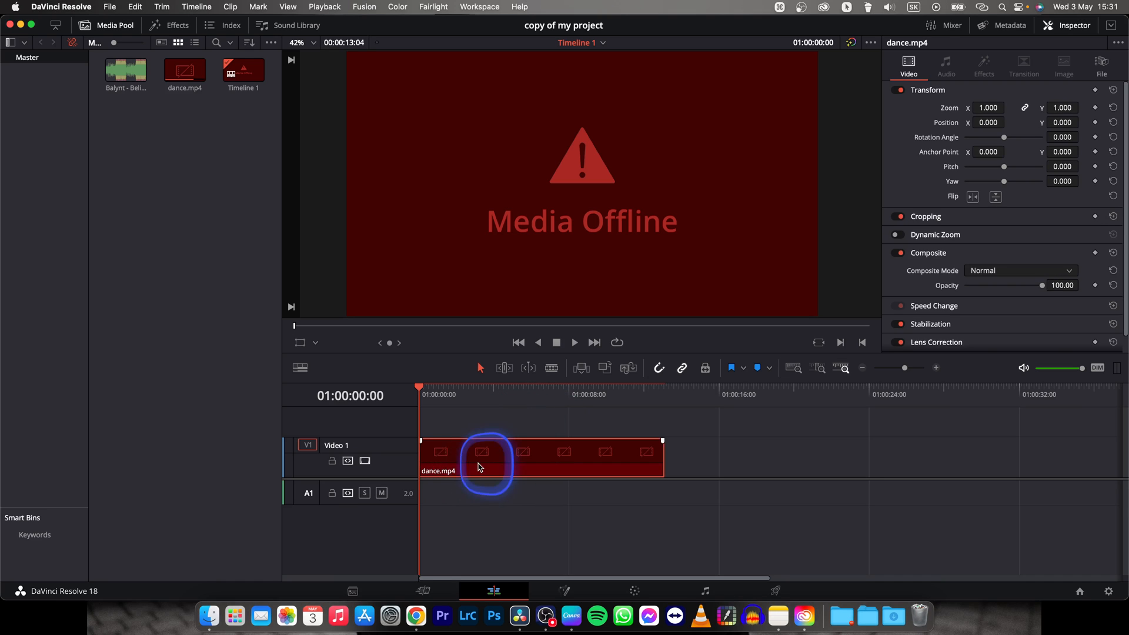
pyautogui.rightClick(480, 466)
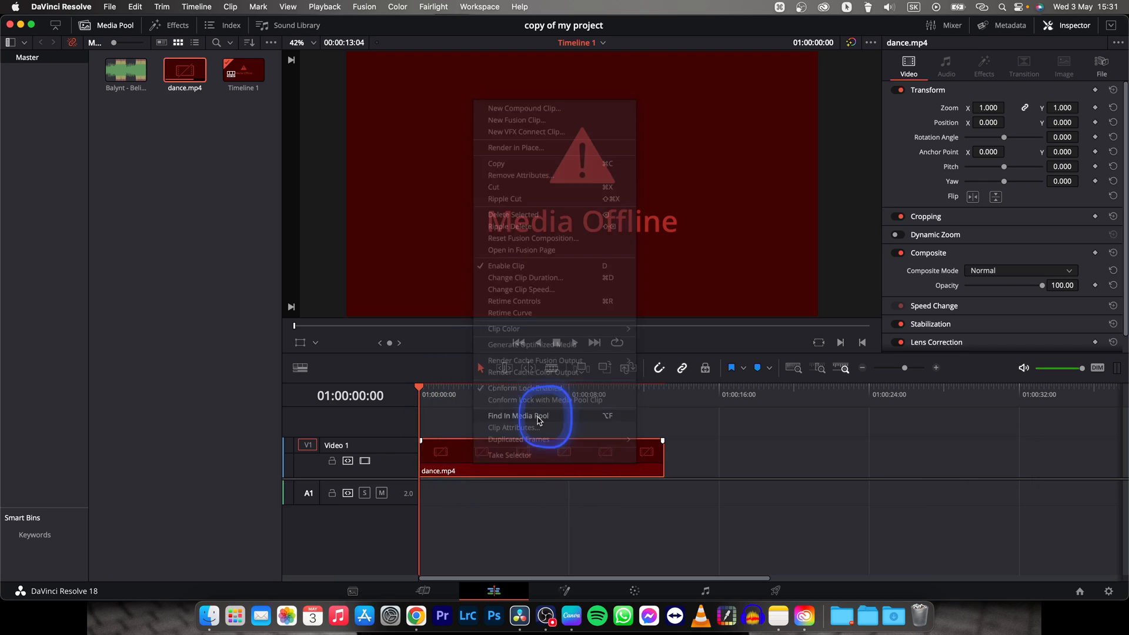
pyautogui.click(518, 417)
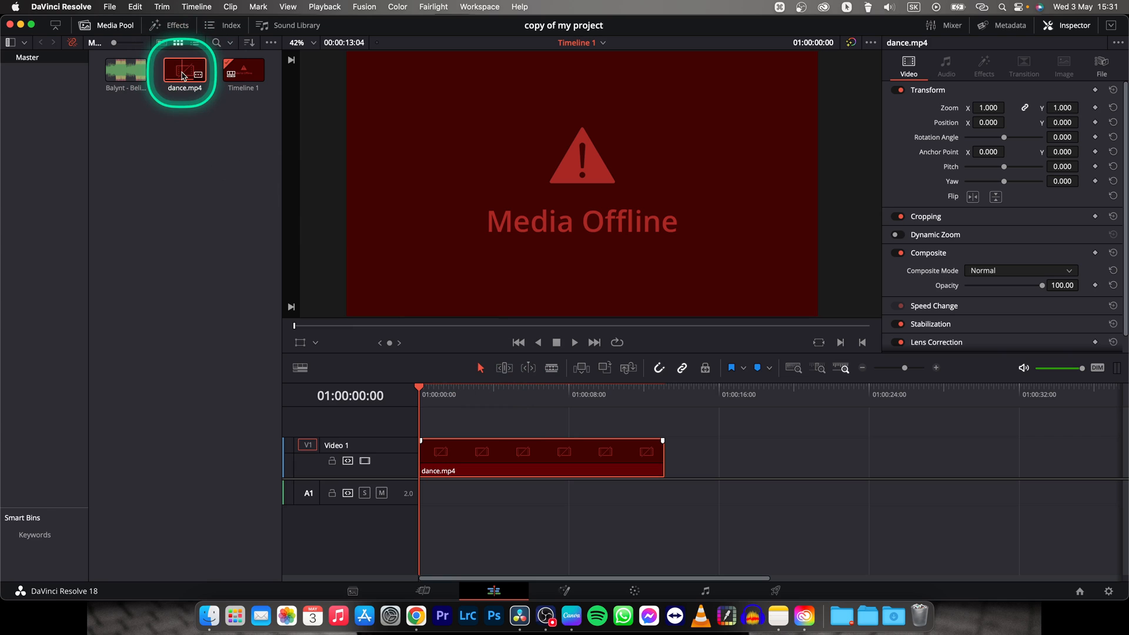
# Step: Start relinking dance.mp4 from the Media Pool, getting an 'Unable to find media' report
pyautogui.rightClick(183, 75)
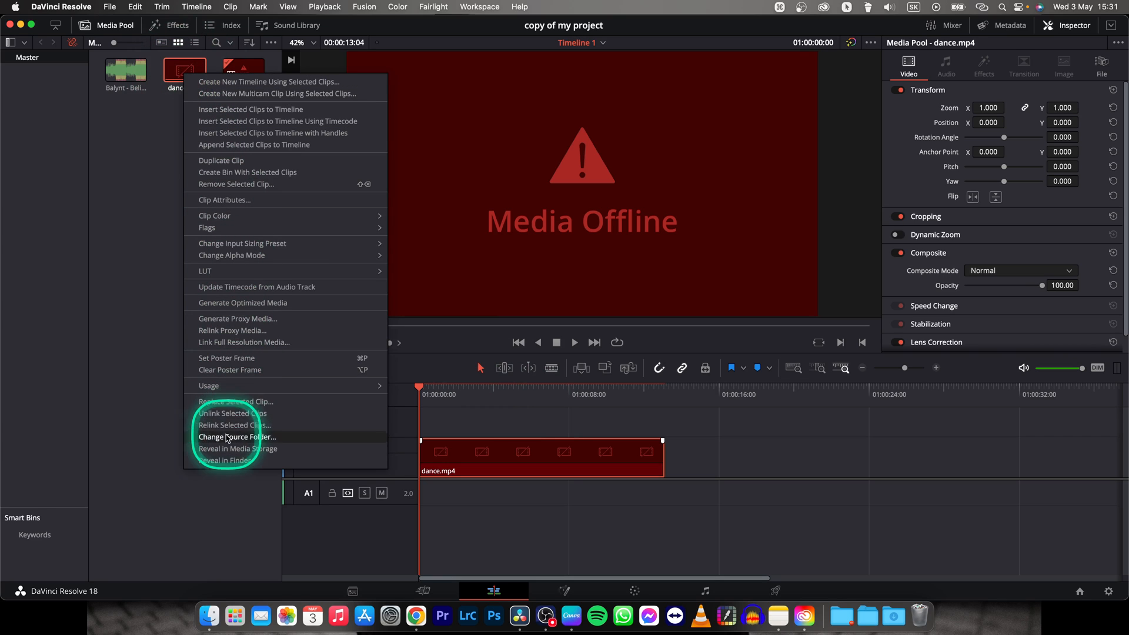
pyautogui.click(226, 436)
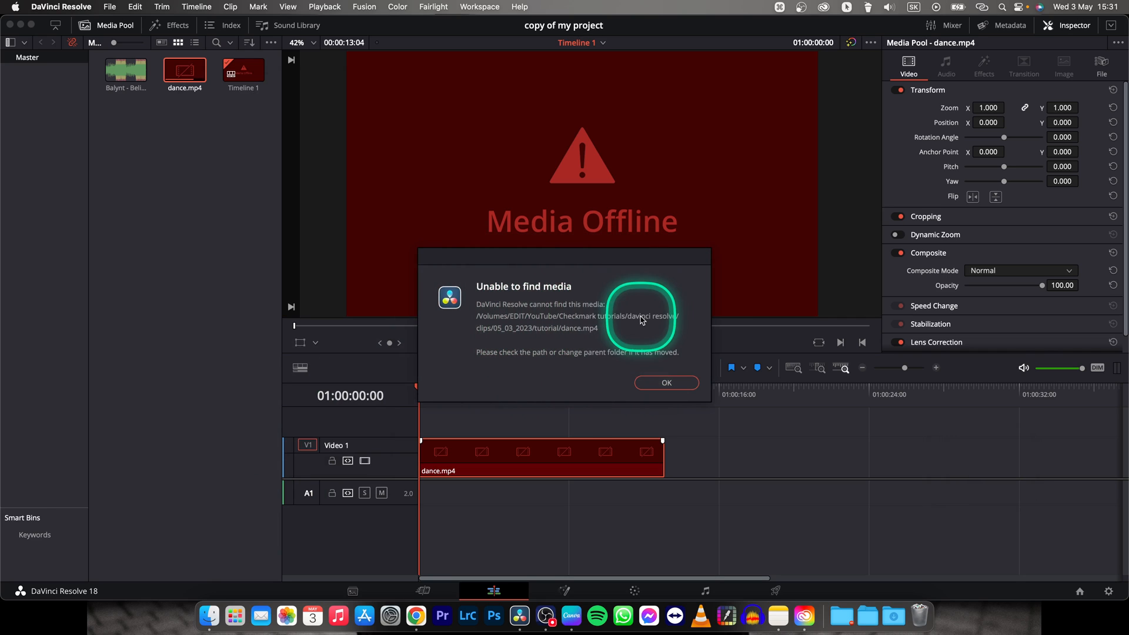
pyautogui.moveTo(517, 334)
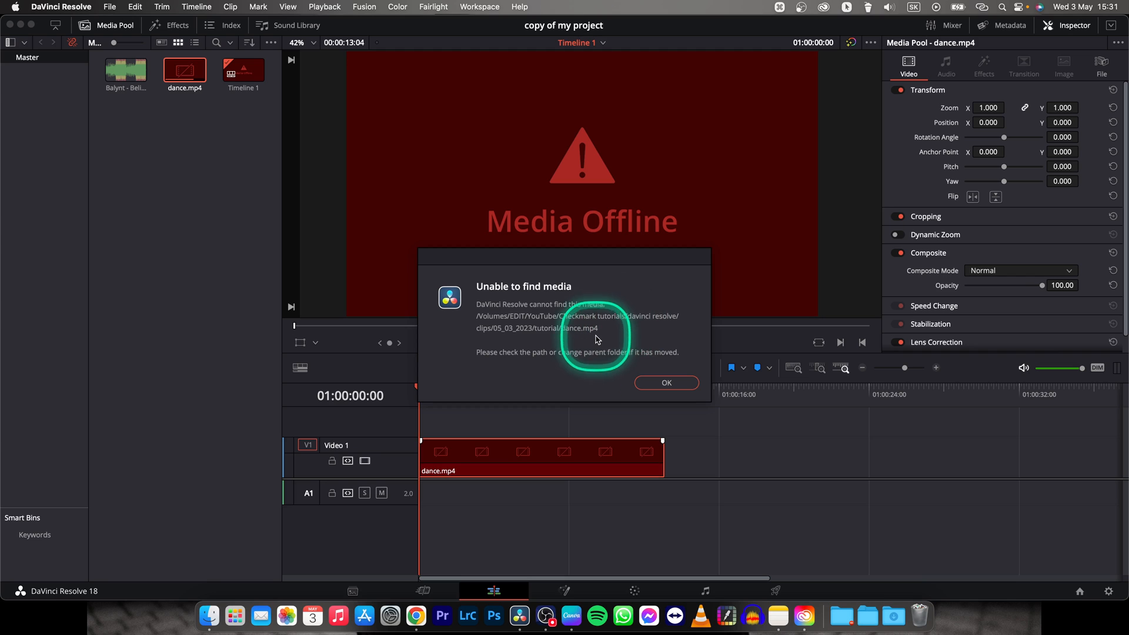
pyautogui.moveTo(330, 564)
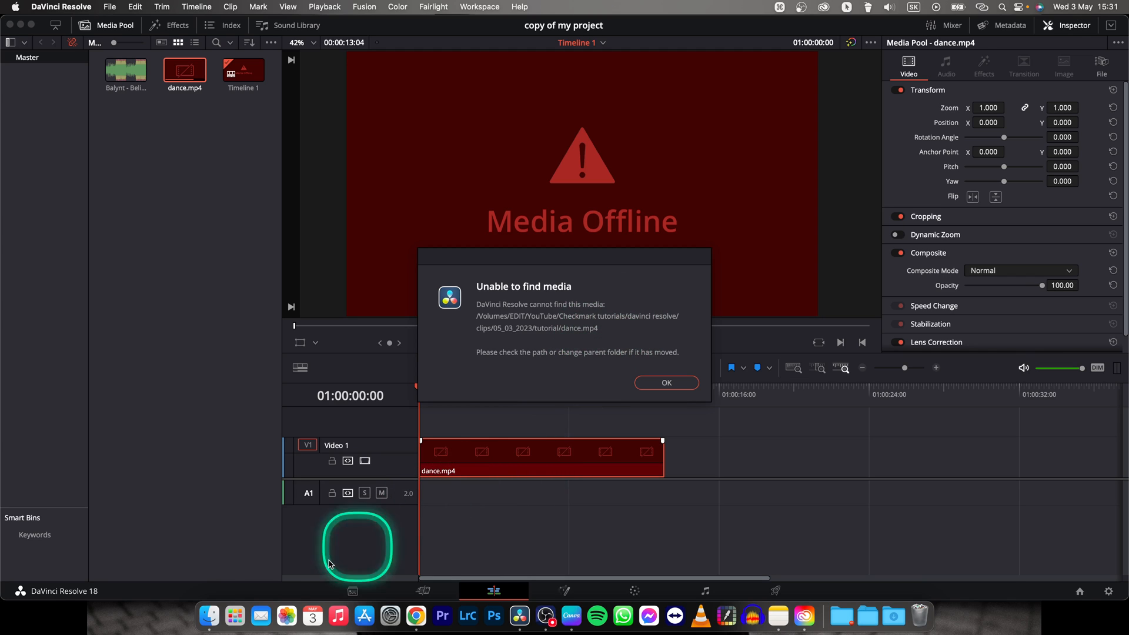
# Step: Switch to Finder to look for the dance.mp4 file near the tutorial folder
pyautogui.click(666, 383)
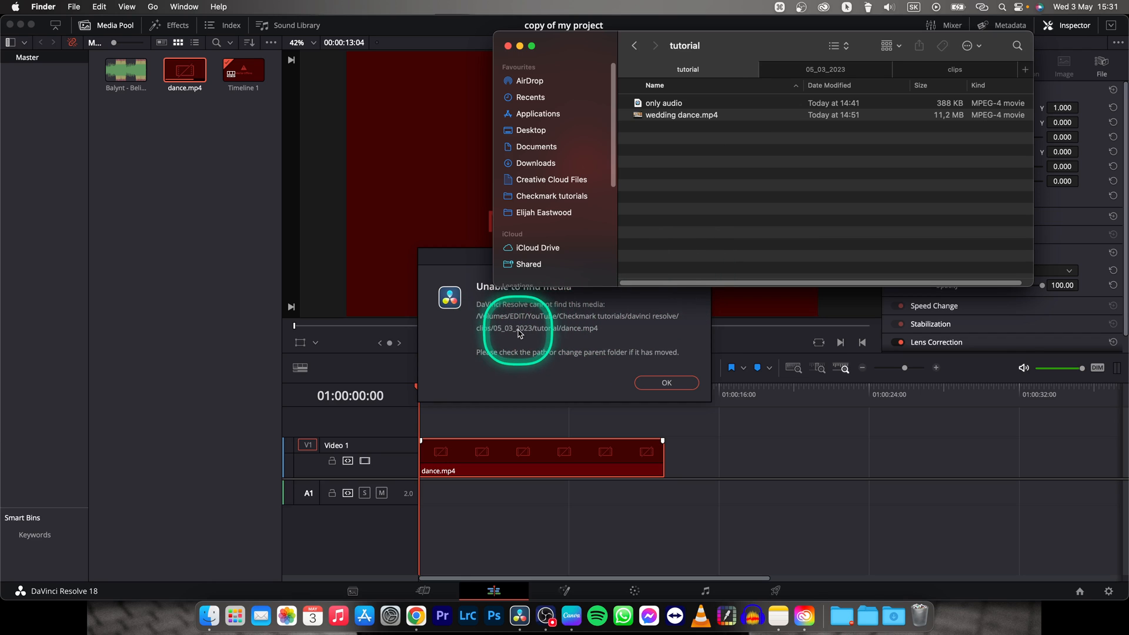
pyautogui.moveTo(681, 144)
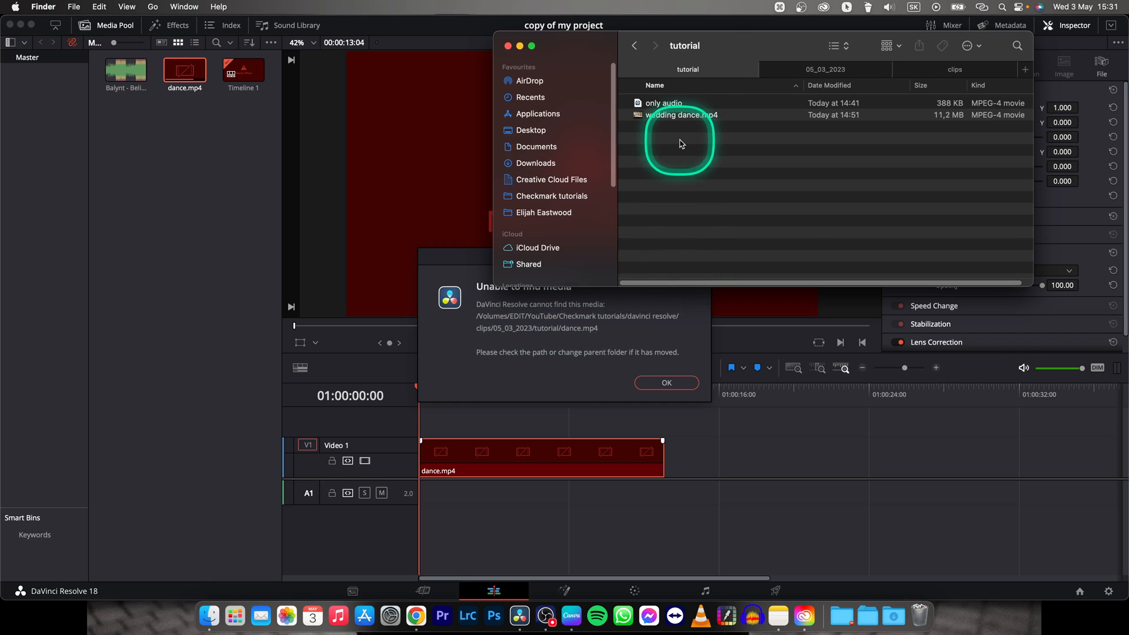
pyautogui.moveTo(663, 148)
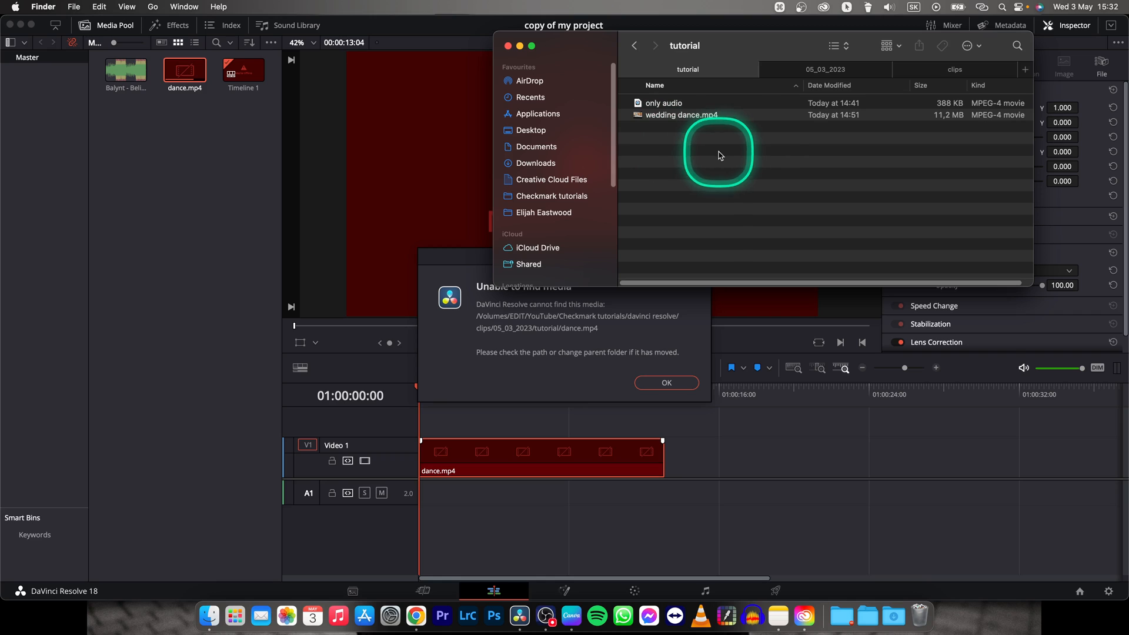
pyautogui.moveTo(744, 143)
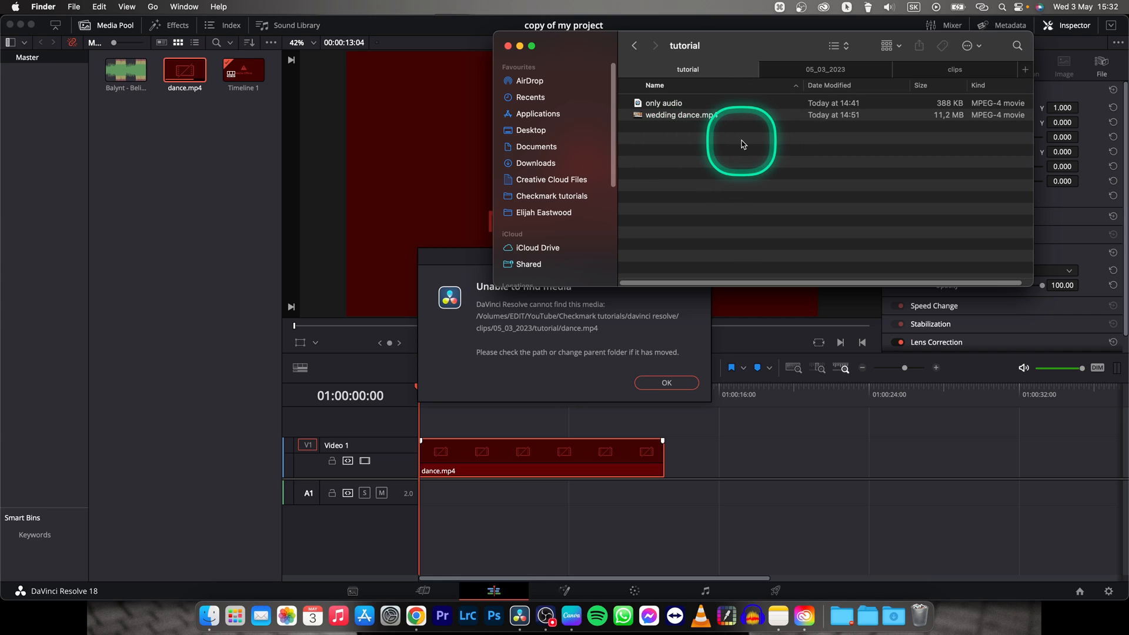
pyautogui.moveTo(745, 145)
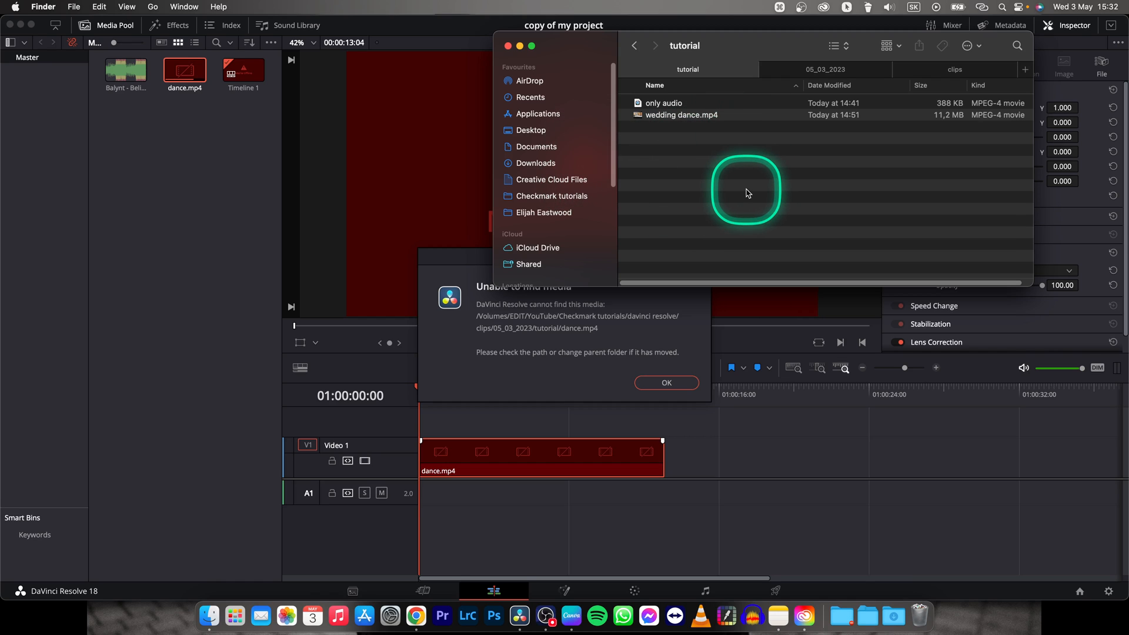
pyautogui.moveTo(740, 188)
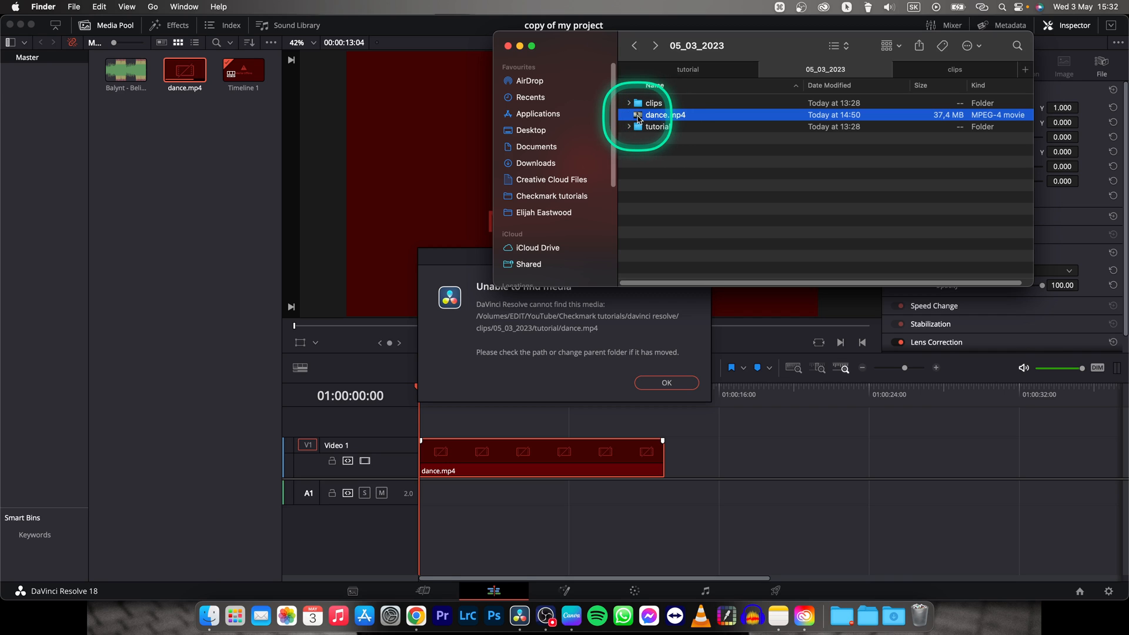
# Step: Finish relinking dance.mp4 in Resolve and play the timeline to confirm the footage is back
pyautogui.click(665, 383)
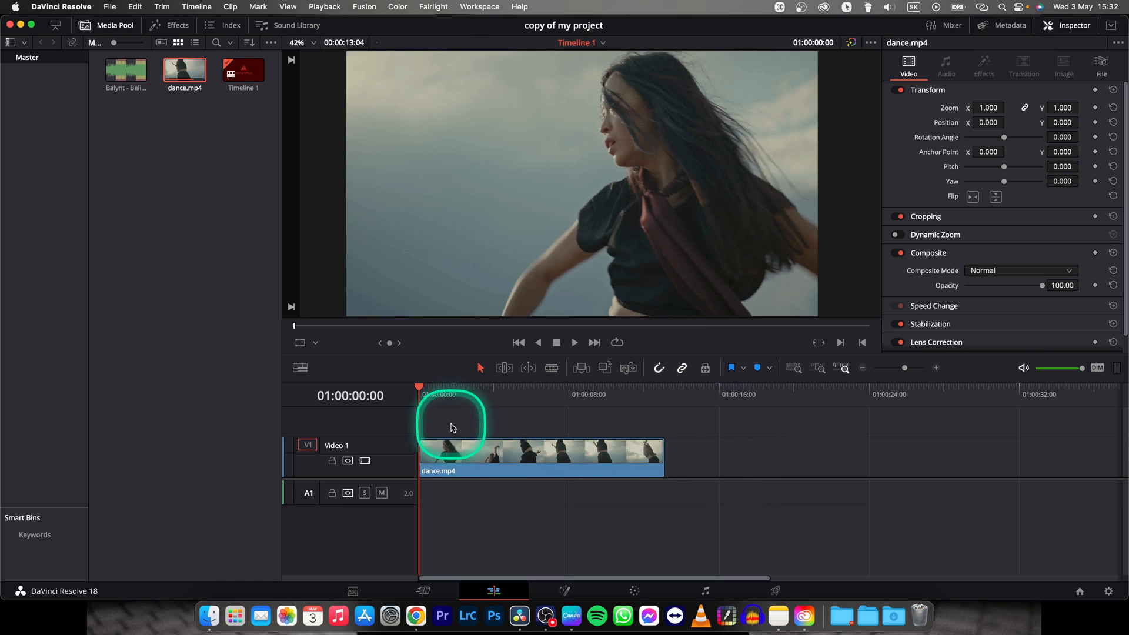
pyautogui.press('space')
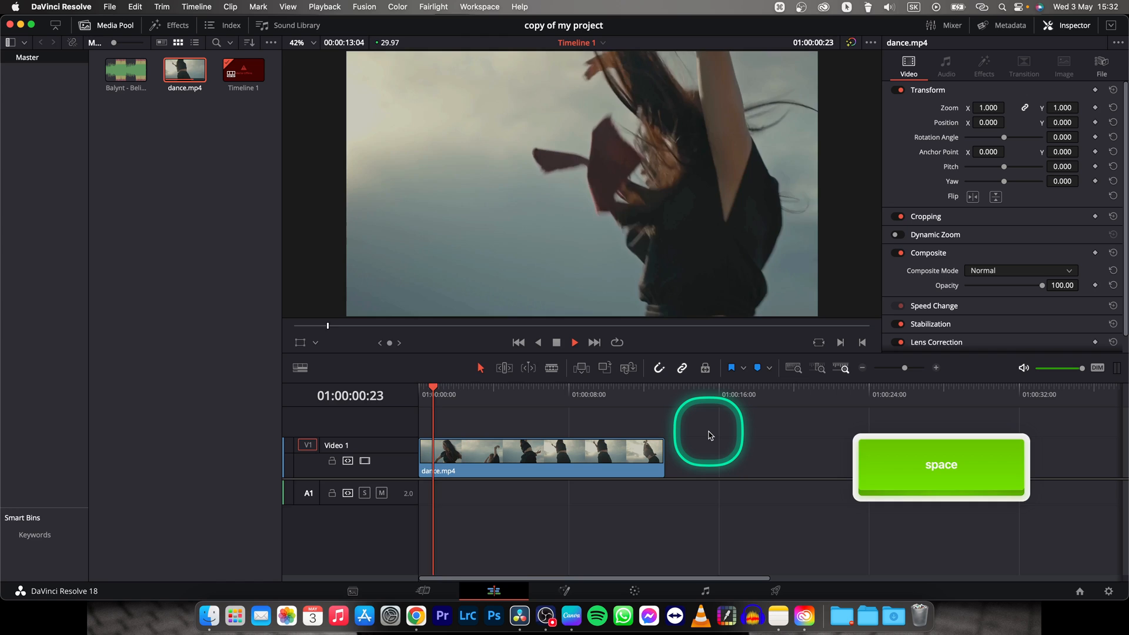
pyautogui.press('space')
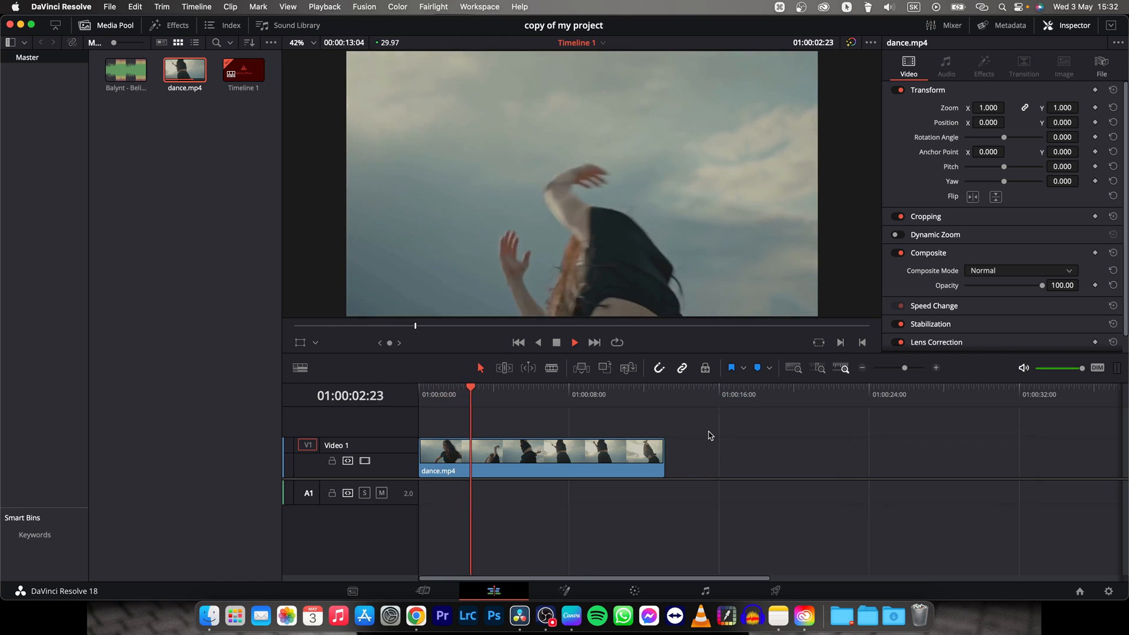